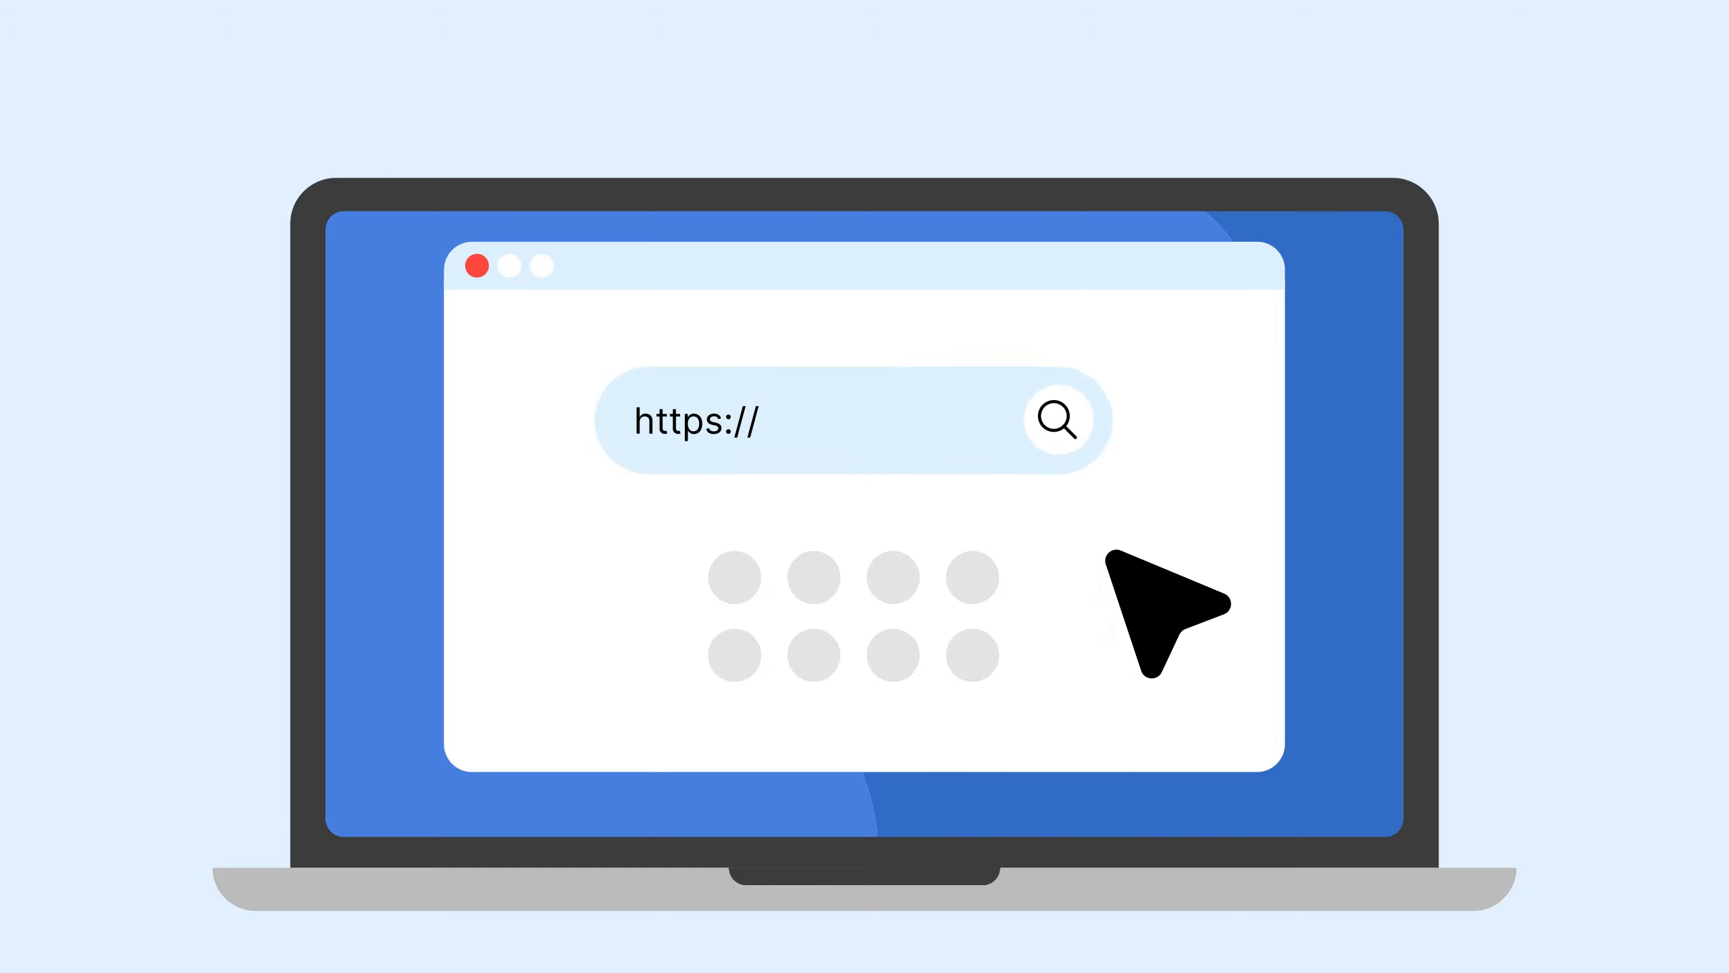
{"action": "type", "text": "website.com"}
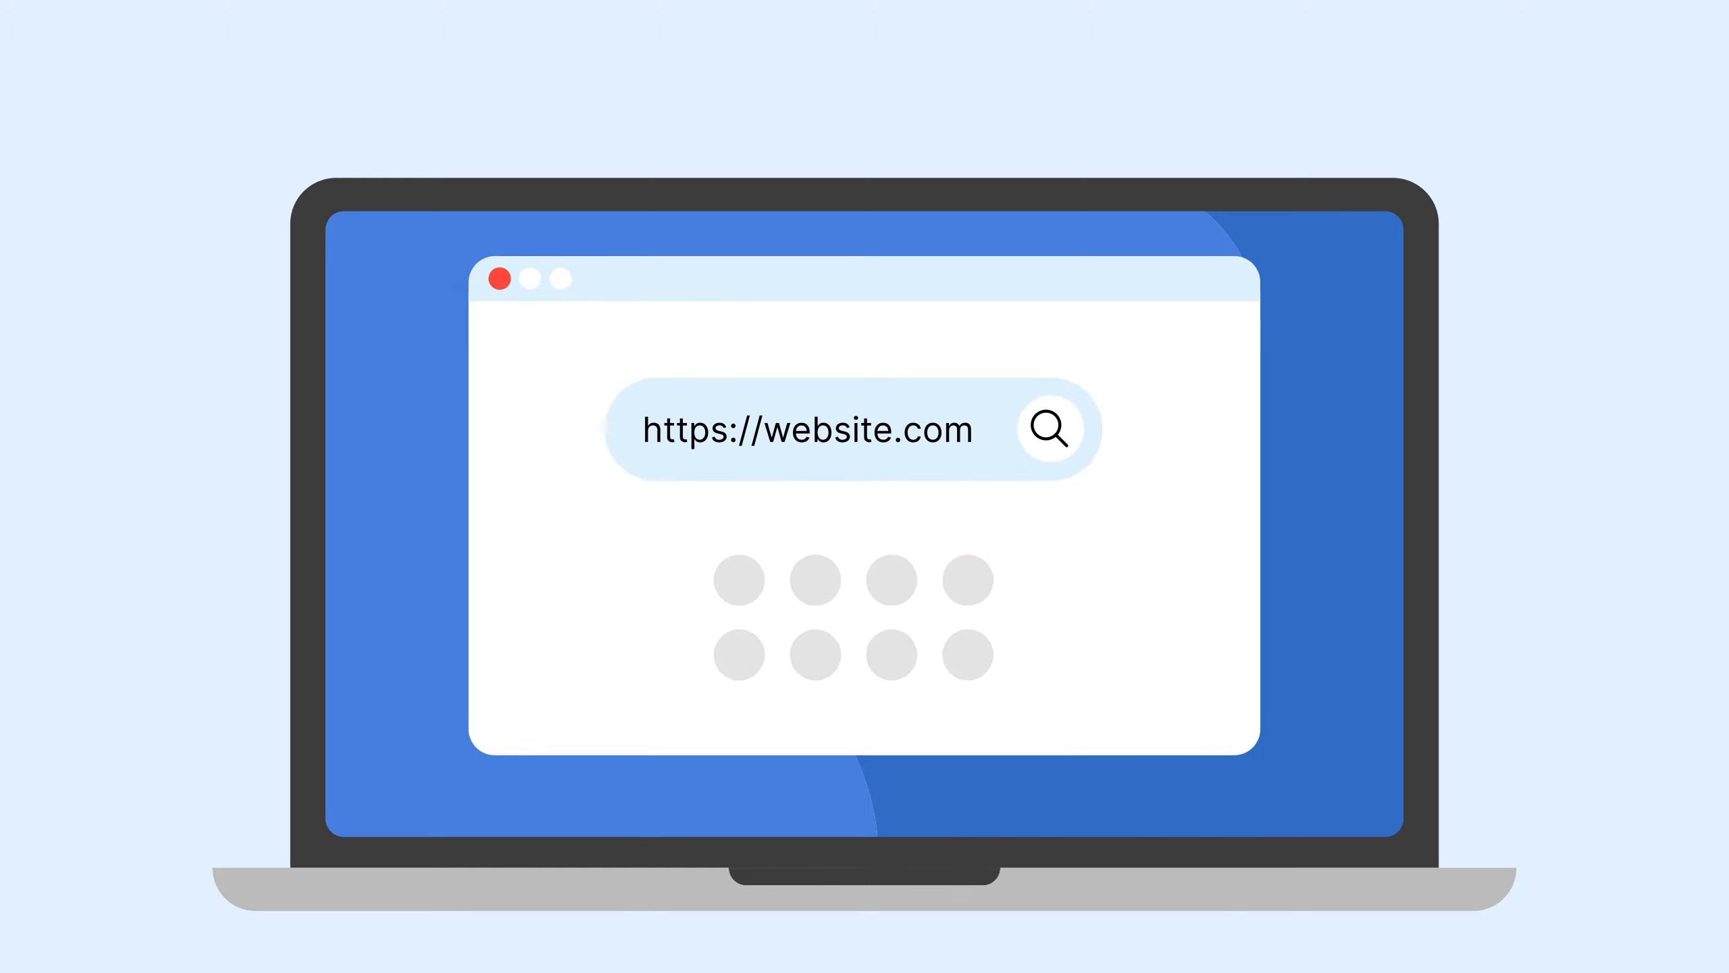